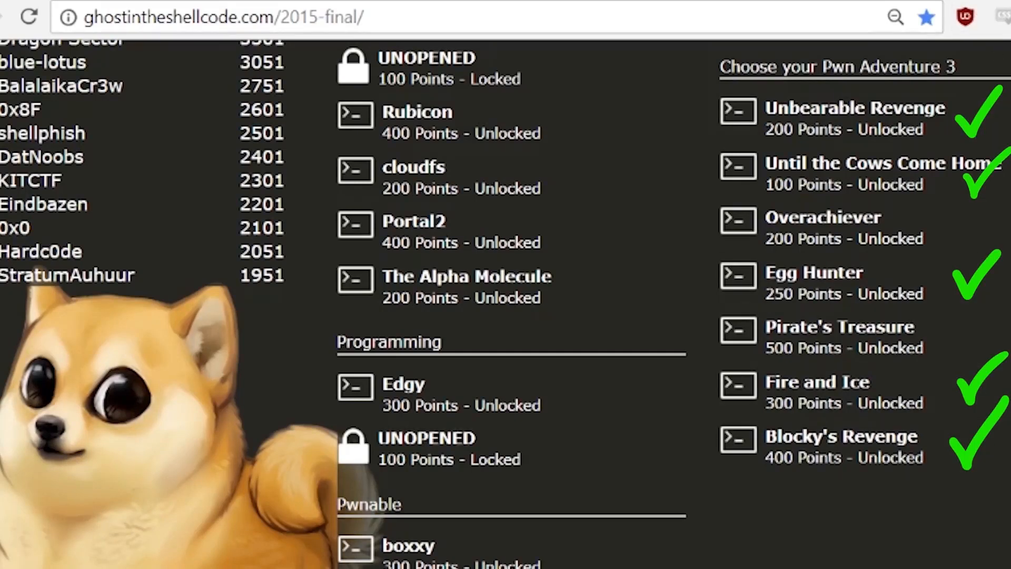
{"action": "mouse_move", "coordinate": [838, 337]}
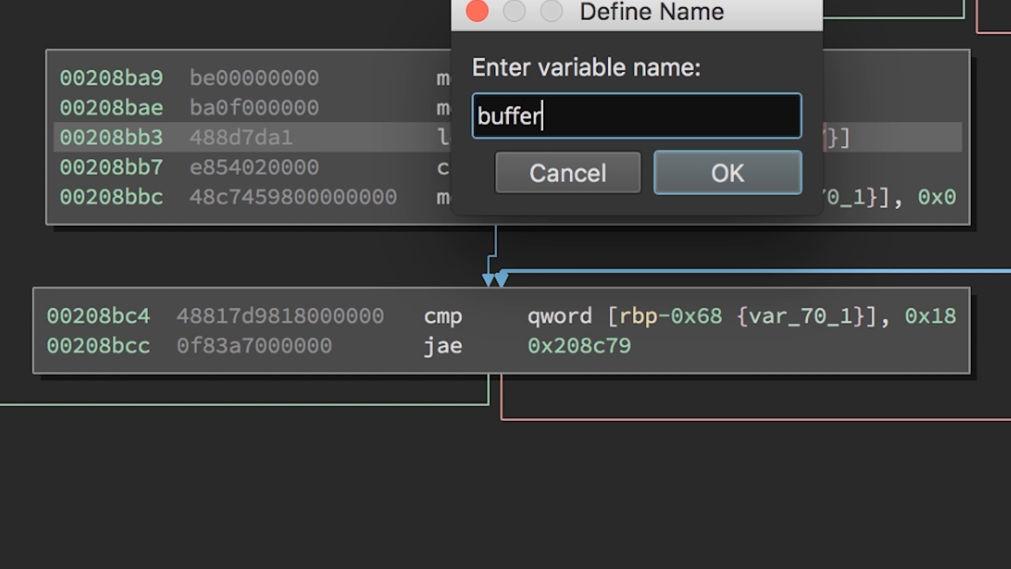
Confirm renaming the stack variable var_70 to buffer
{"action": "left_click", "coordinate": [727, 171]}
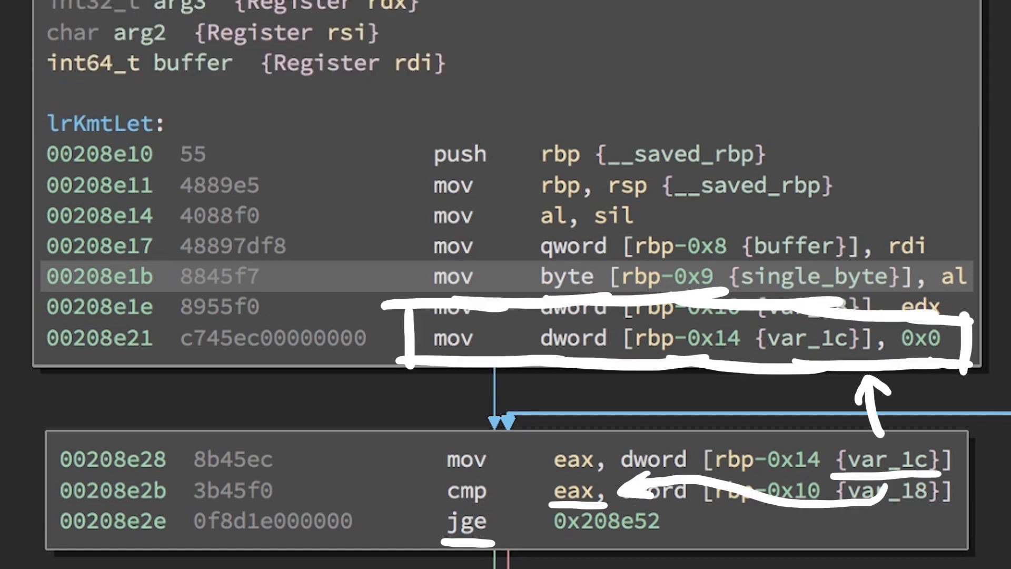
Confirm renaming the helper function to _memset after naming i and length
{"action": "scroll", "scroll_direction": "down", "scroll_amount": 3}
{"action": "type", "text": "_memset"}
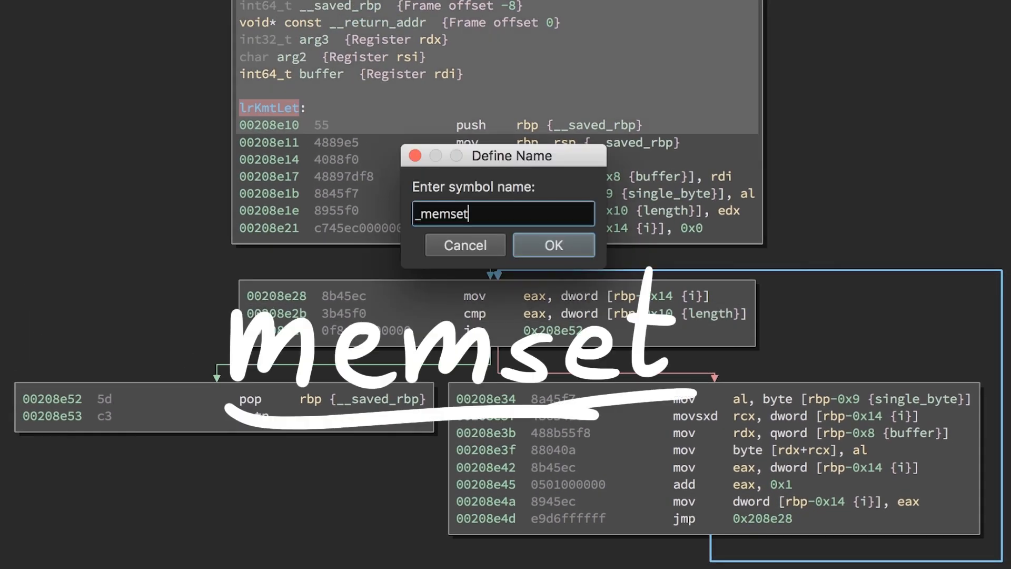
{"action": "left_click", "coordinate": [553, 245]}
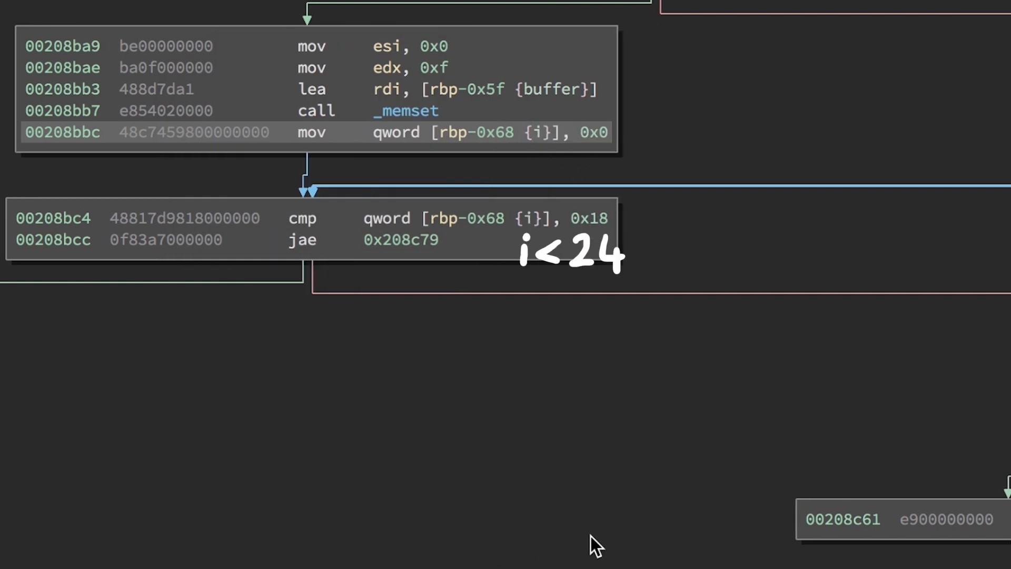
{"action": "mouse_move", "coordinate": [605, 545]}
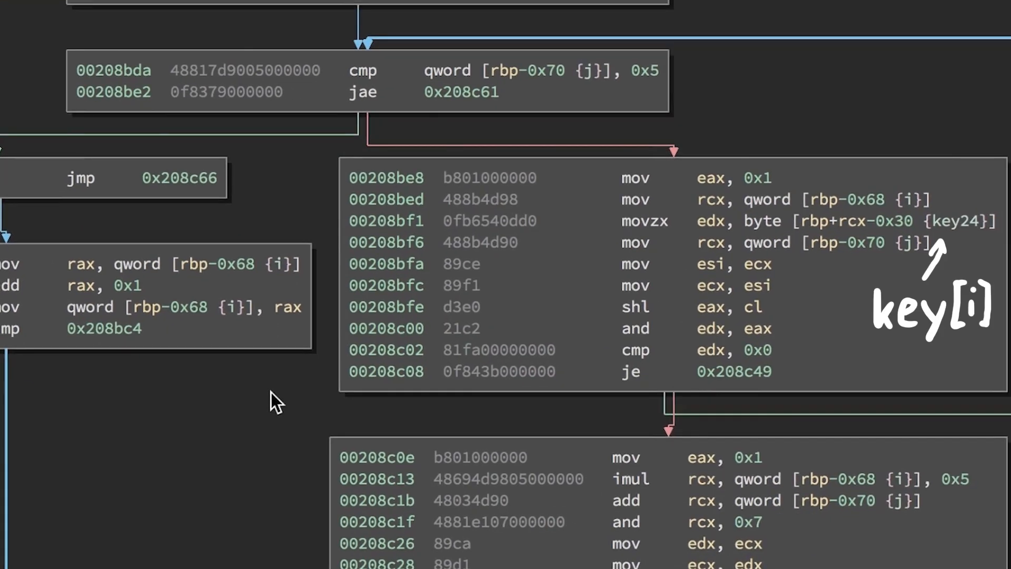
{"action": "scroll", "scroll_direction": "down", "scroll_amount": 3}
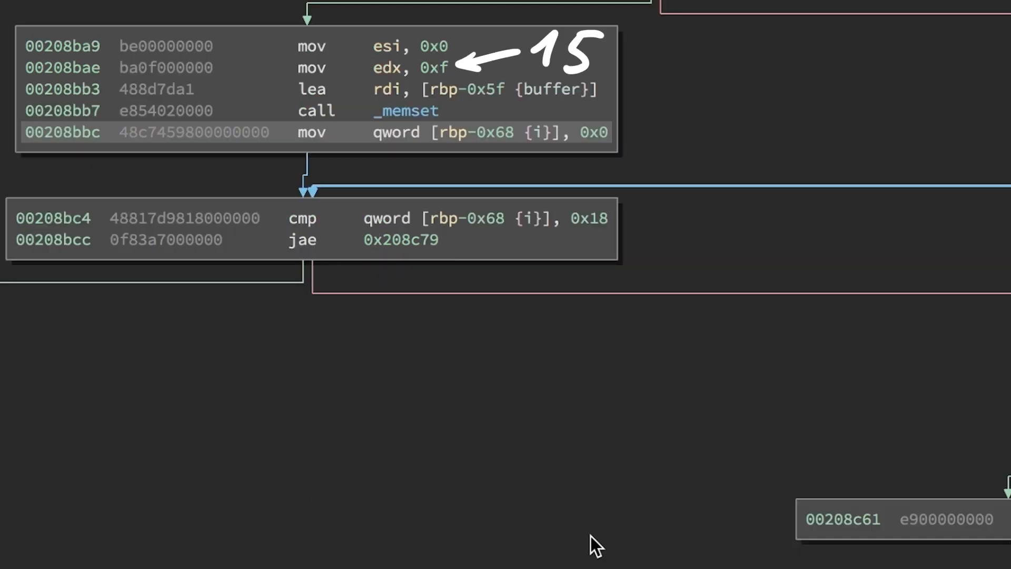
{"action": "mouse_move", "coordinate": [603, 545]}
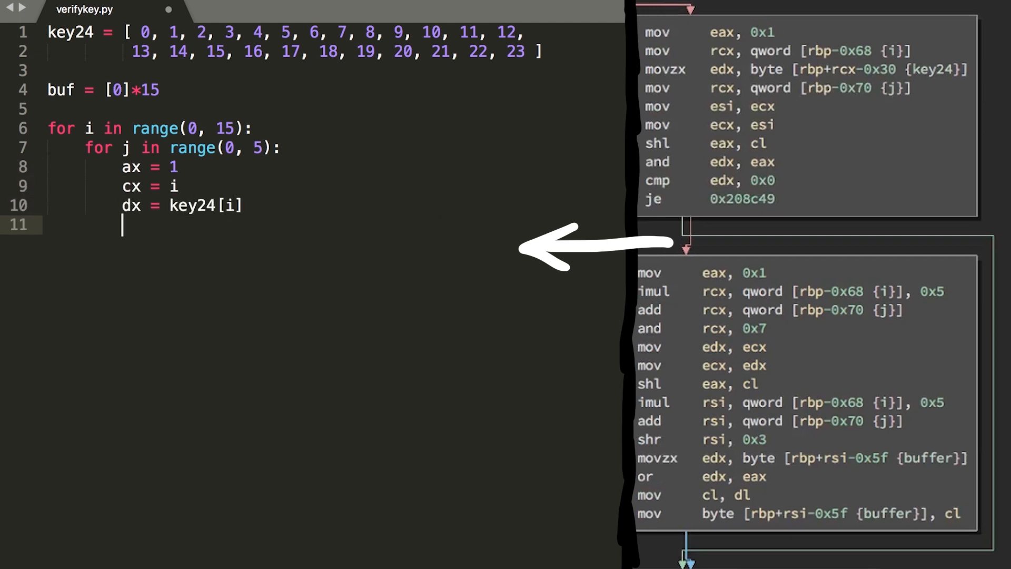
Add the register assignment 'cx = j' inside the inner loop of verifykey.py
{"action": "type", "text": "cx = j"}
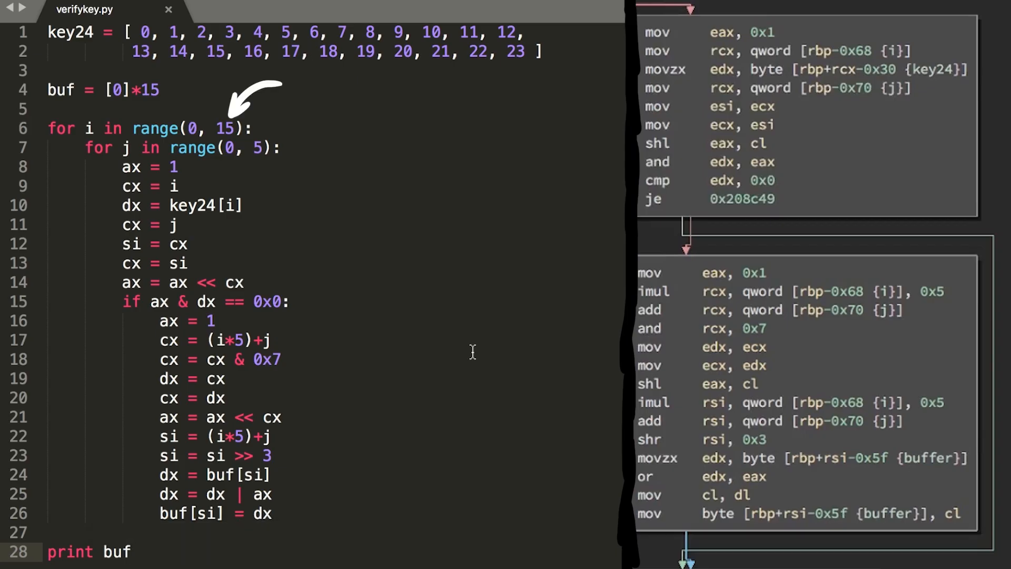
Set the outer loop bound to 24 and run verifykey.py to print the buf list
{"action": "type", "text": "24"}
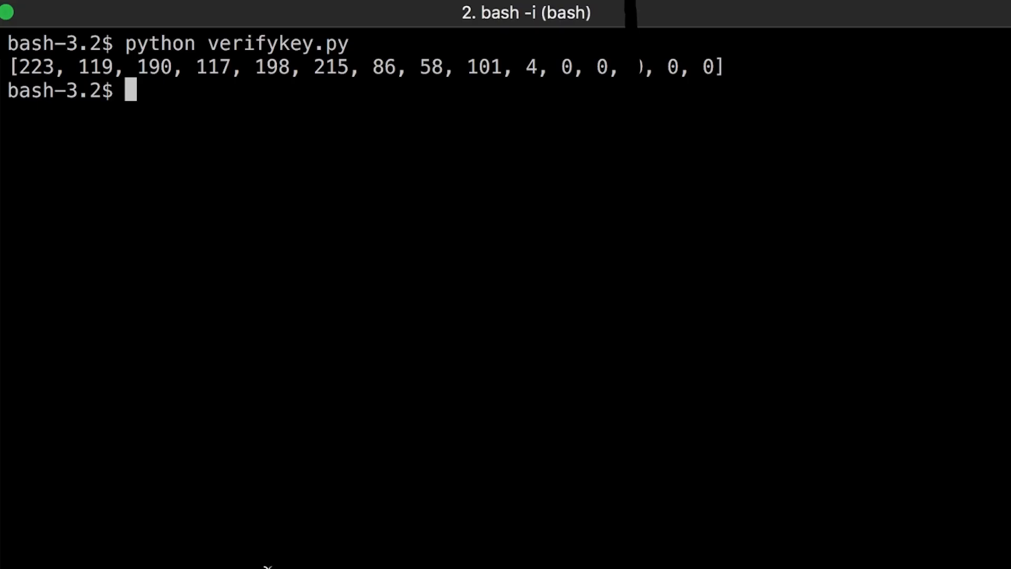
{"action": "key", "text": "Return"}
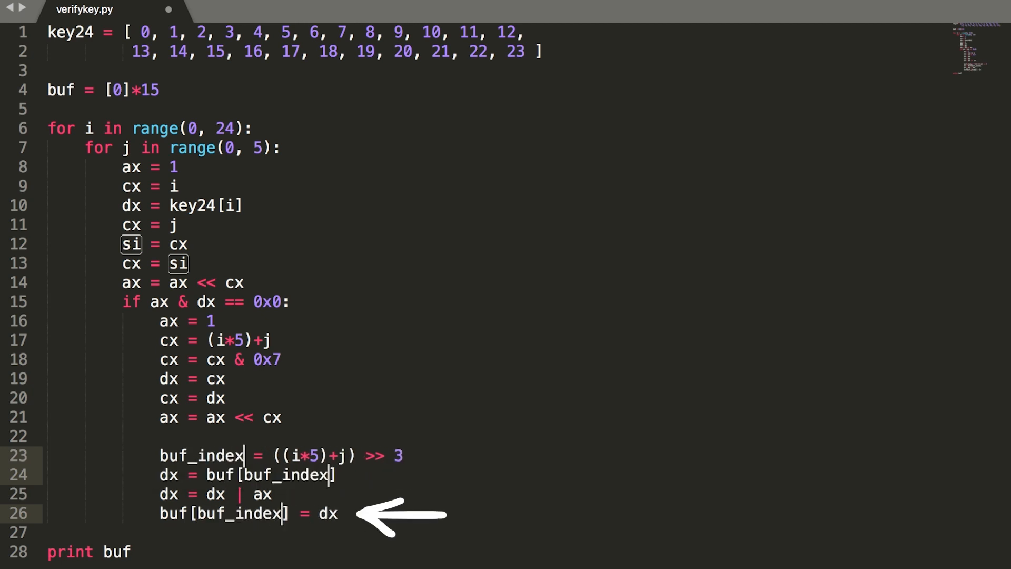
Place the cursor after the loop body to add the final print of buf
{"action": "left_click", "coordinate": [133, 552]}
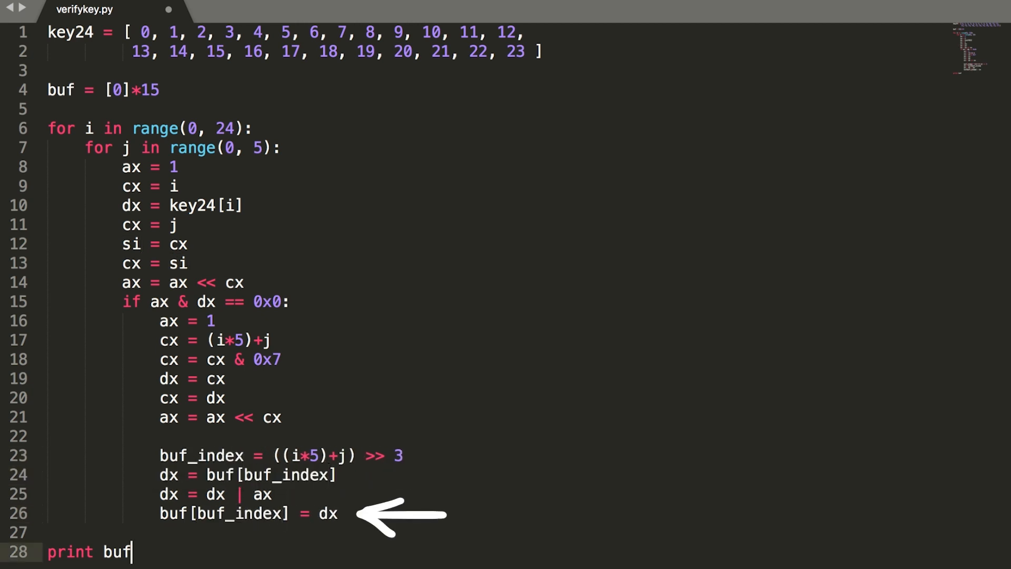
{"action": "left_click", "coordinate": [303, 515]}
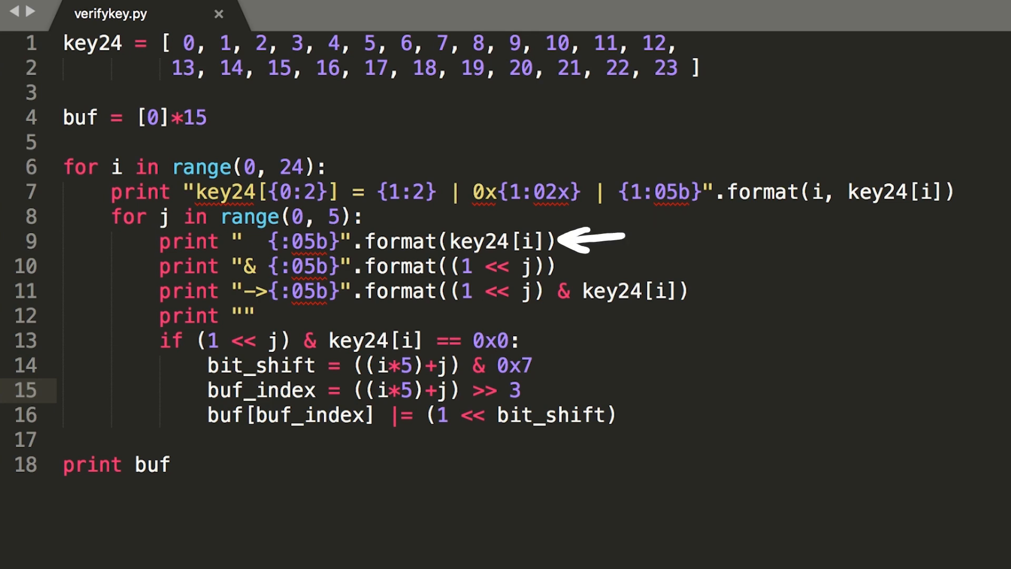
{"action": "mouse_move", "coordinate": [590, 266]}
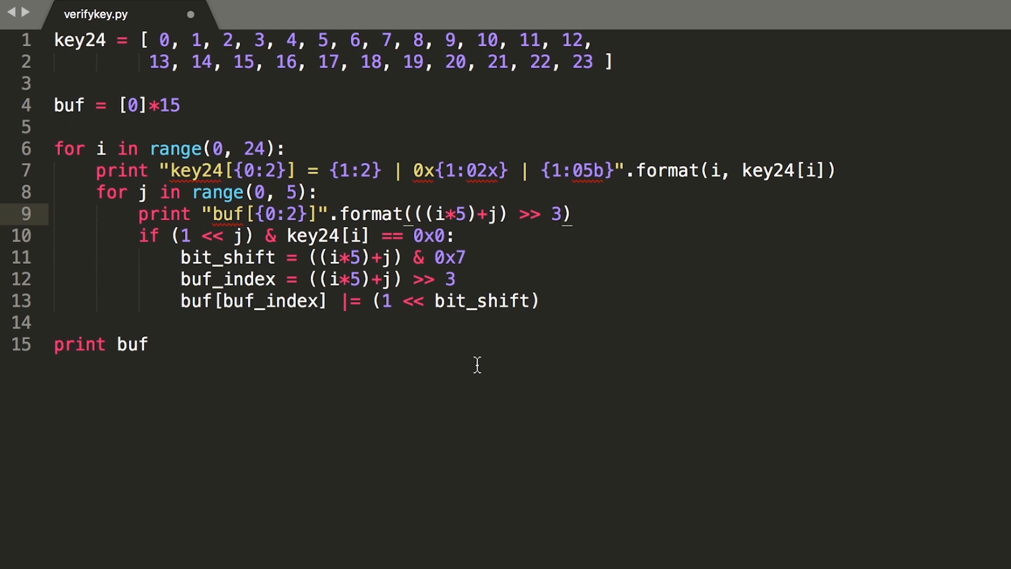
Reposition the bit_shift and buf_index lines above the bit test for editing
{"action": "left_click", "coordinate": [563, 214]}
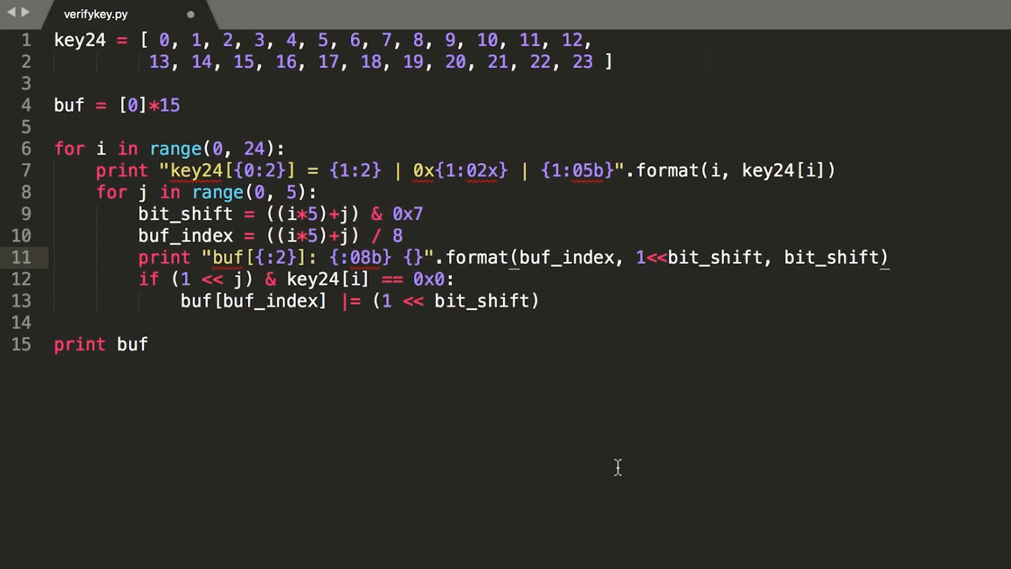
{"action": "left_click", "coordinate": [149, 343]}
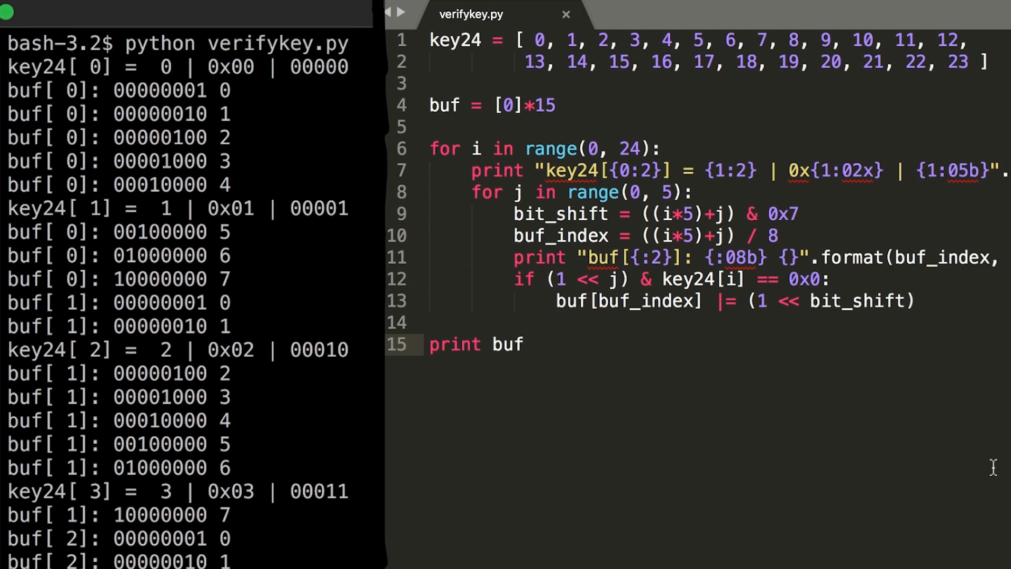
Comment out the key24 debug print line with #
{"action": "left_click", "coordinate": [522, 343]}
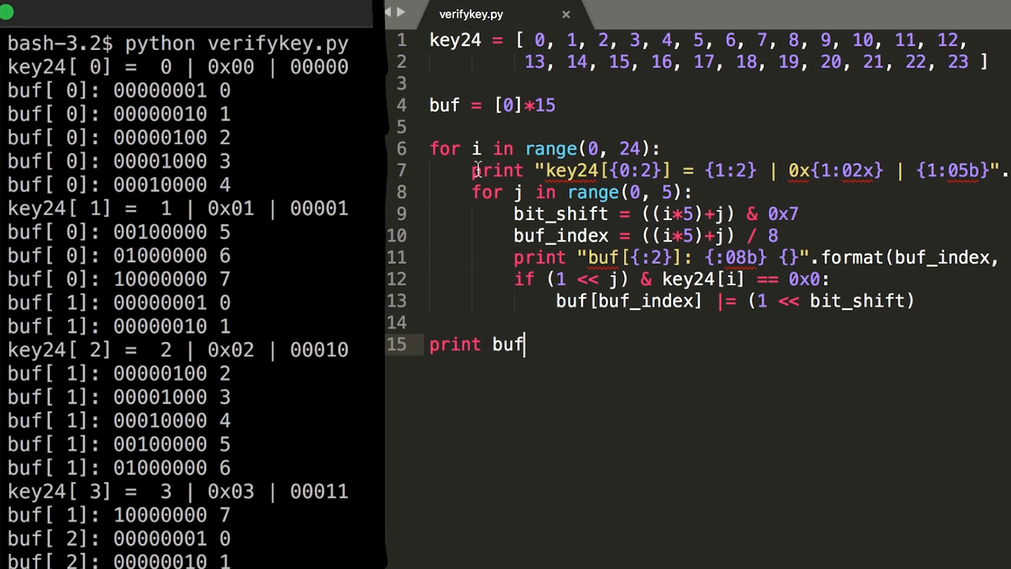
{"action": "type", "text": "#"}
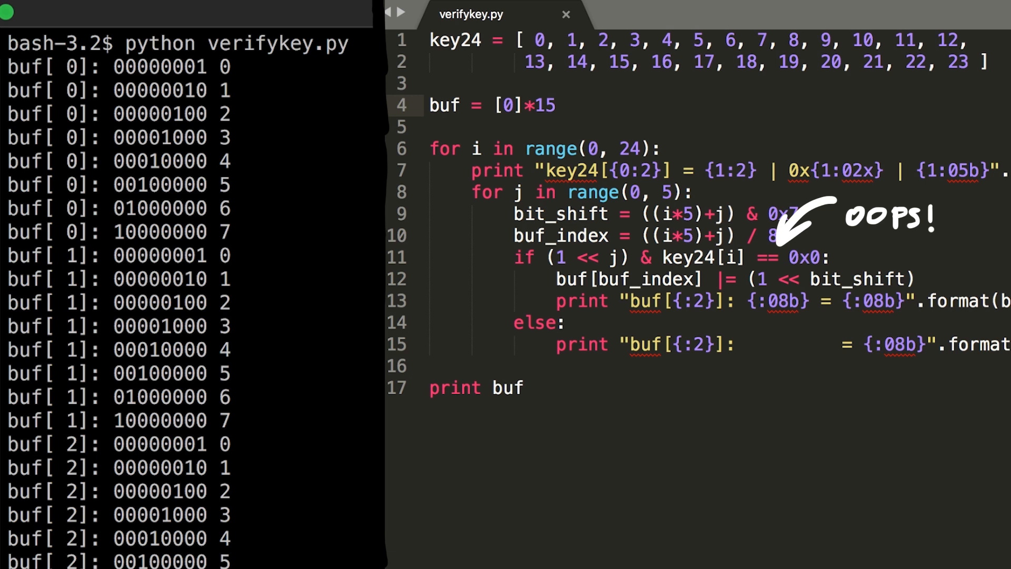
{"action": "mouse_move", "coordinate": [769, 257]}
{"action": "type", "text": "!"}
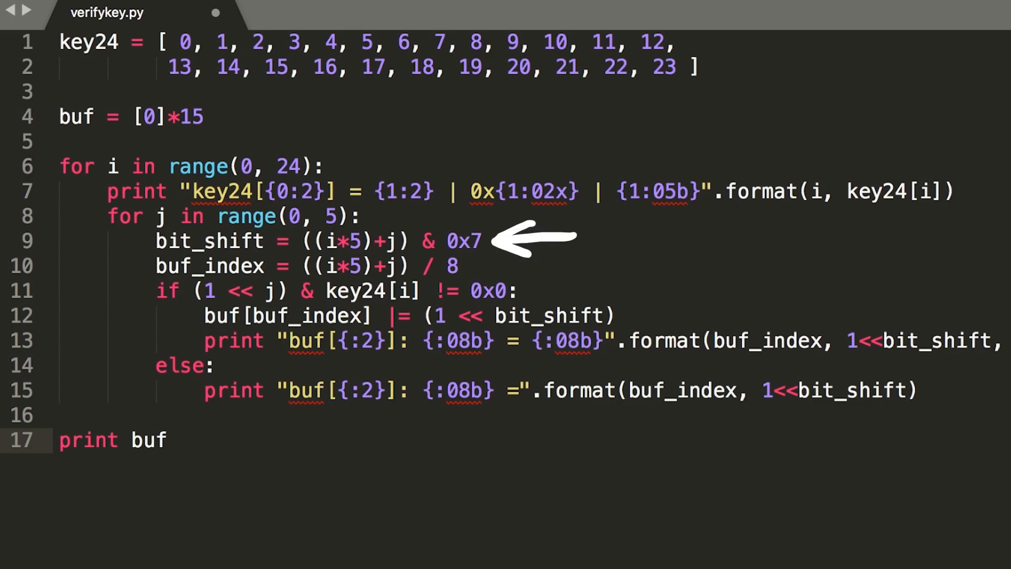
Replace the & 0x7 mask with % 8 when computing bit_shift
{"action": "left_click", "coordinate": [167, 441]}
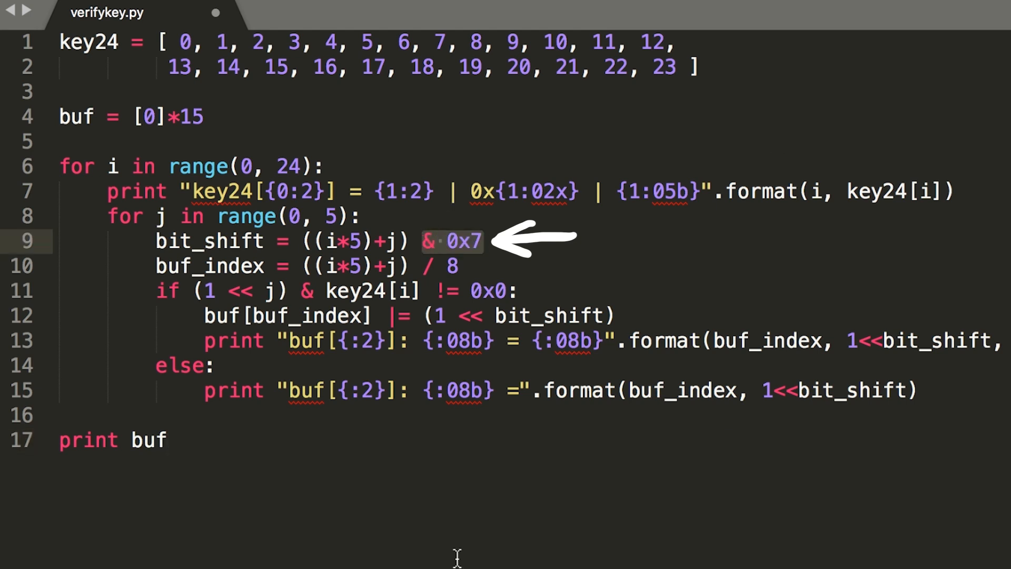
{"action": "type", "text": "% 8"}
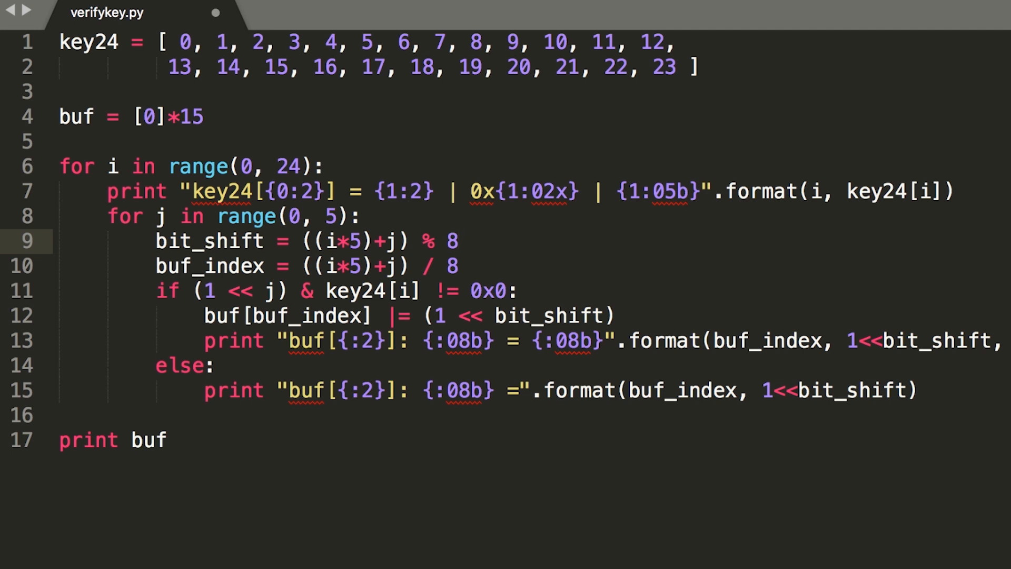